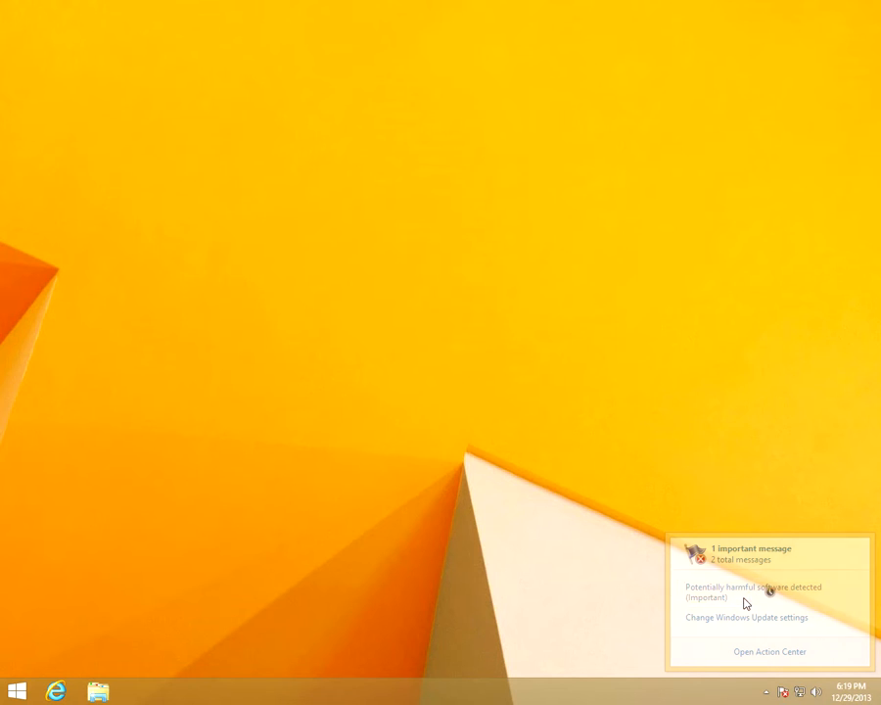
Launch Windows Defender from the 'Potentially harmful software detected' Action Center alert.
click(751, 591)
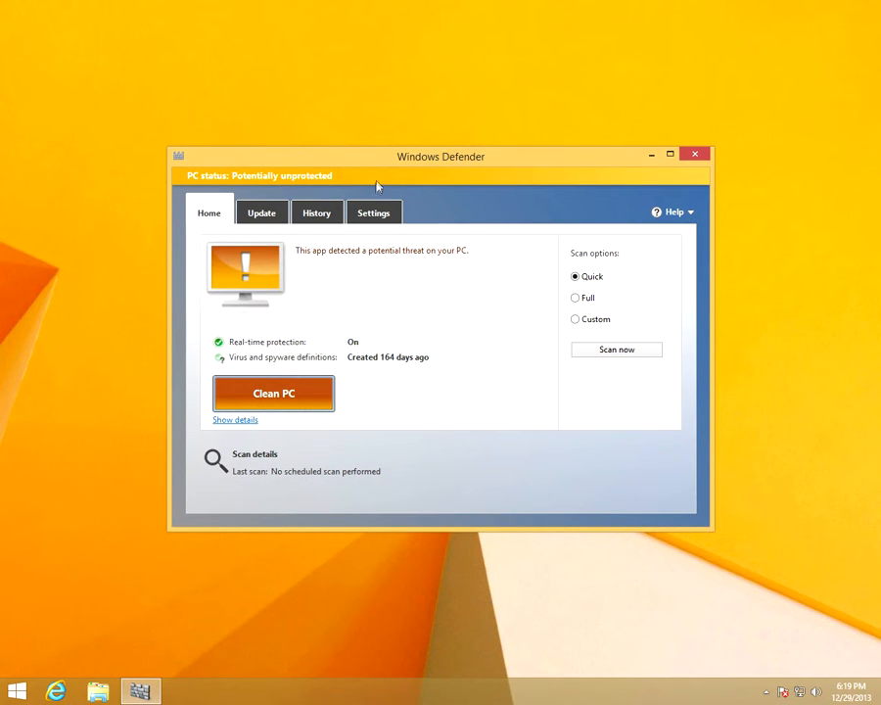
mouse_move(368, 423)
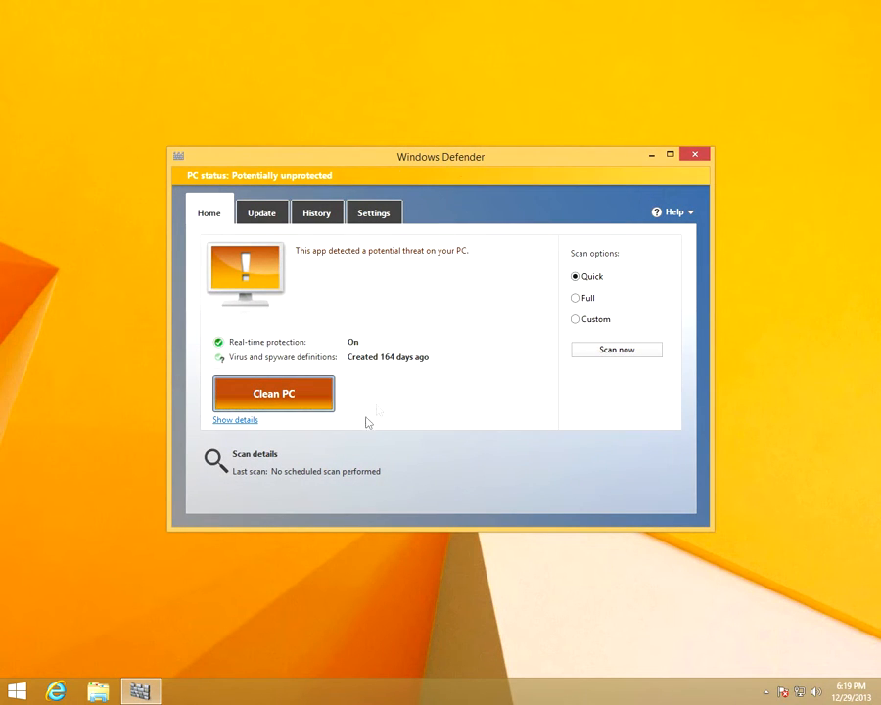
mouse_move(304, 421)
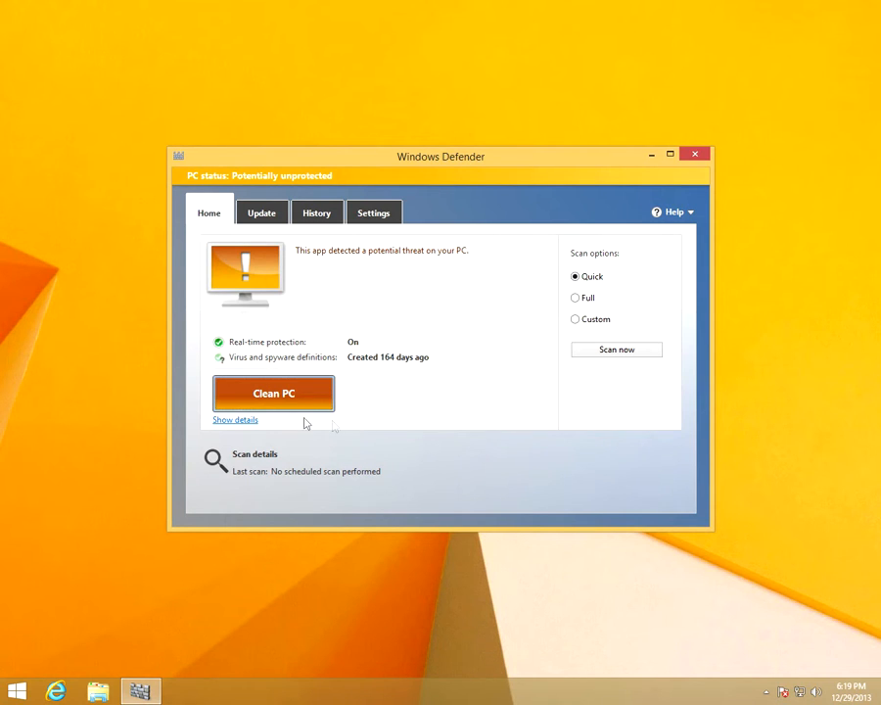
mouse_move(235, 418)
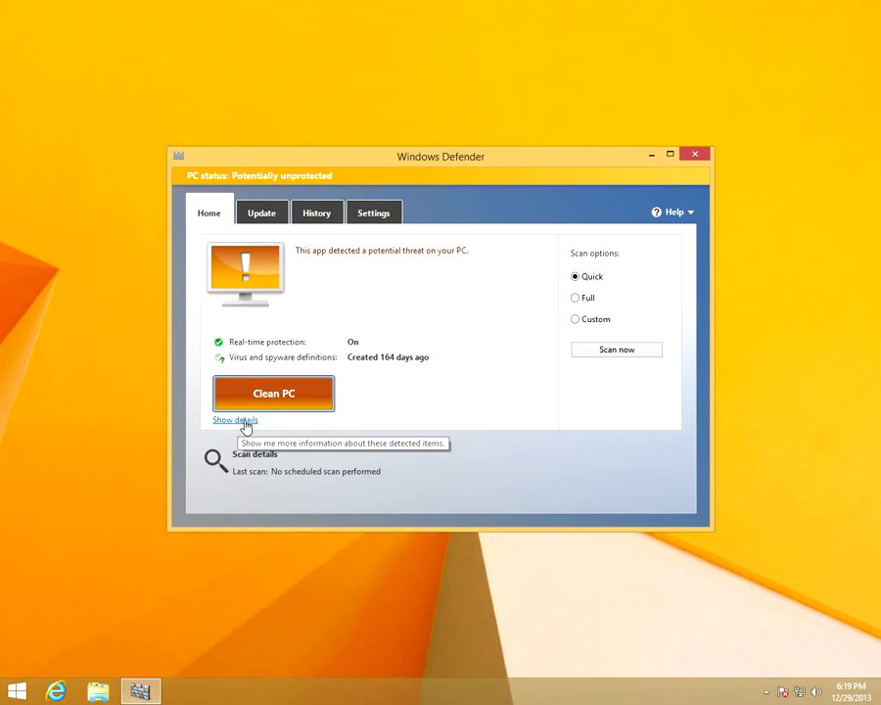
Show the potential threat details and expand the HackTool:Win32/Keygen item's full information.
click(235, 419)
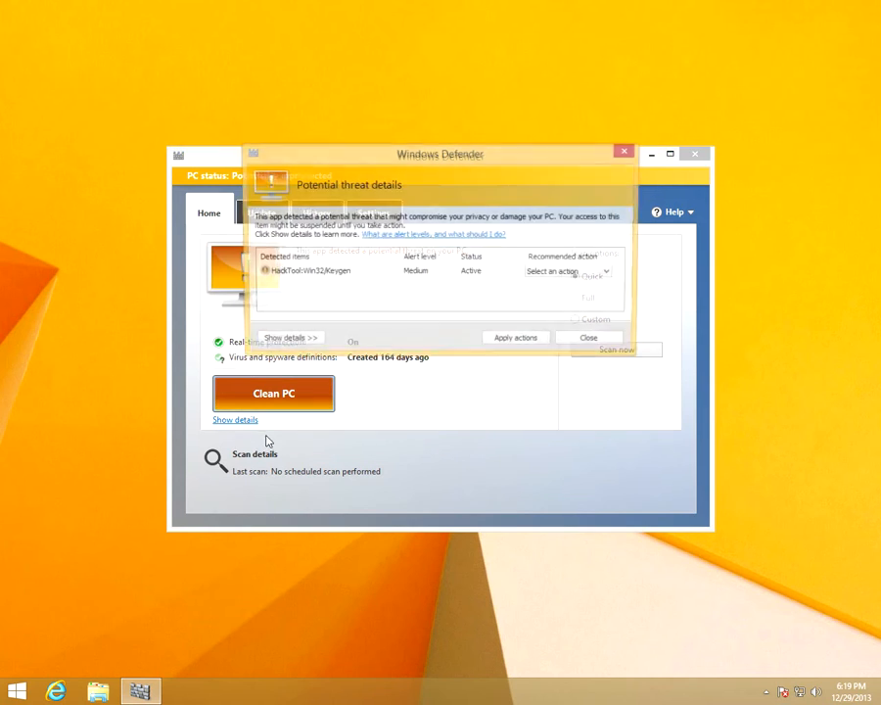
click(304, 270)
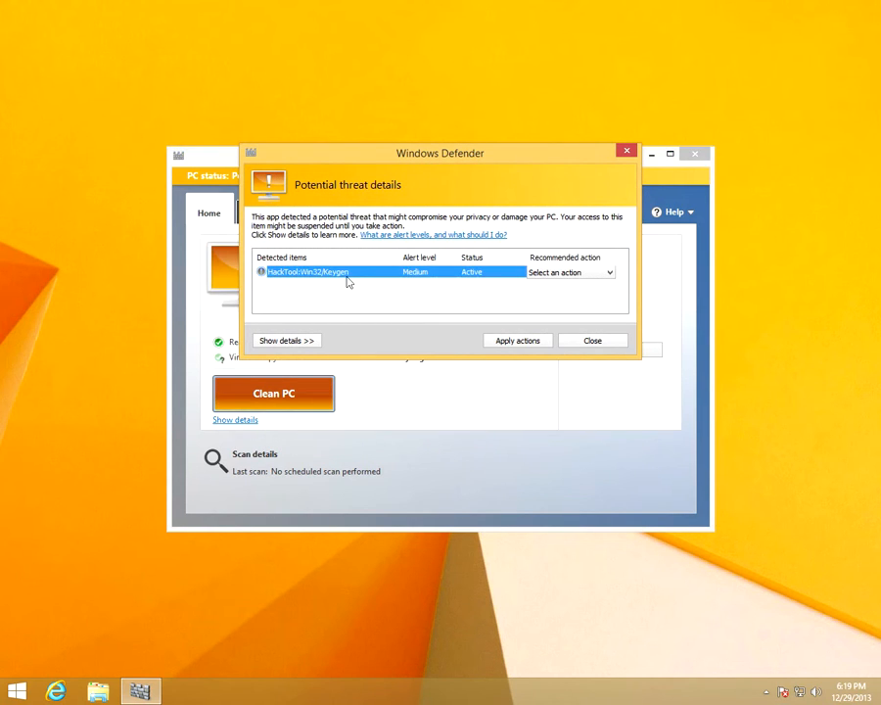
click(611, 272)
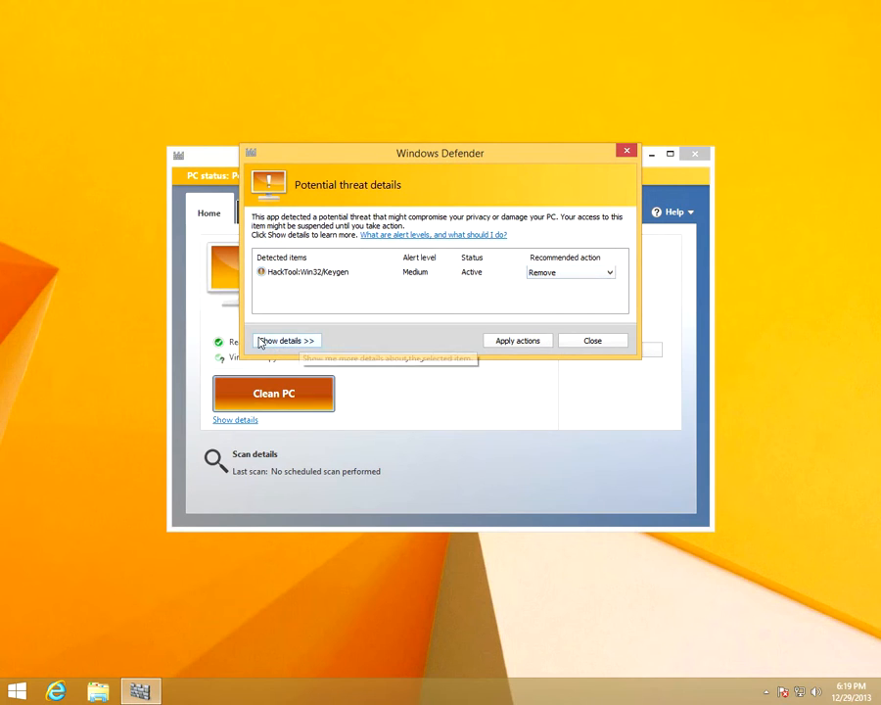
click(286, 340)
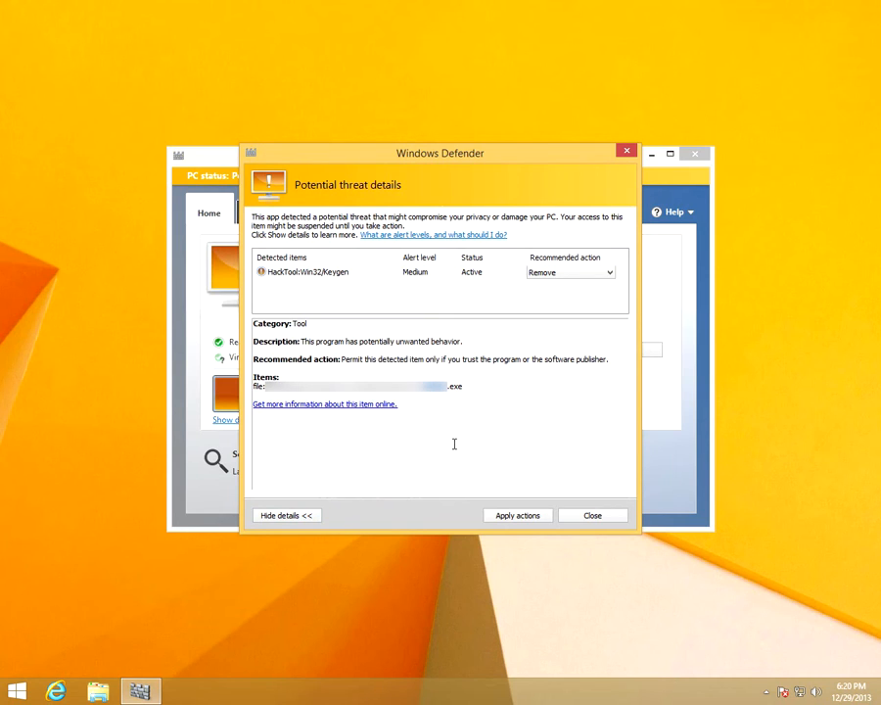
Set the keygen's recommended action to Allow, apply it, and close the details window.
click(611, 272)
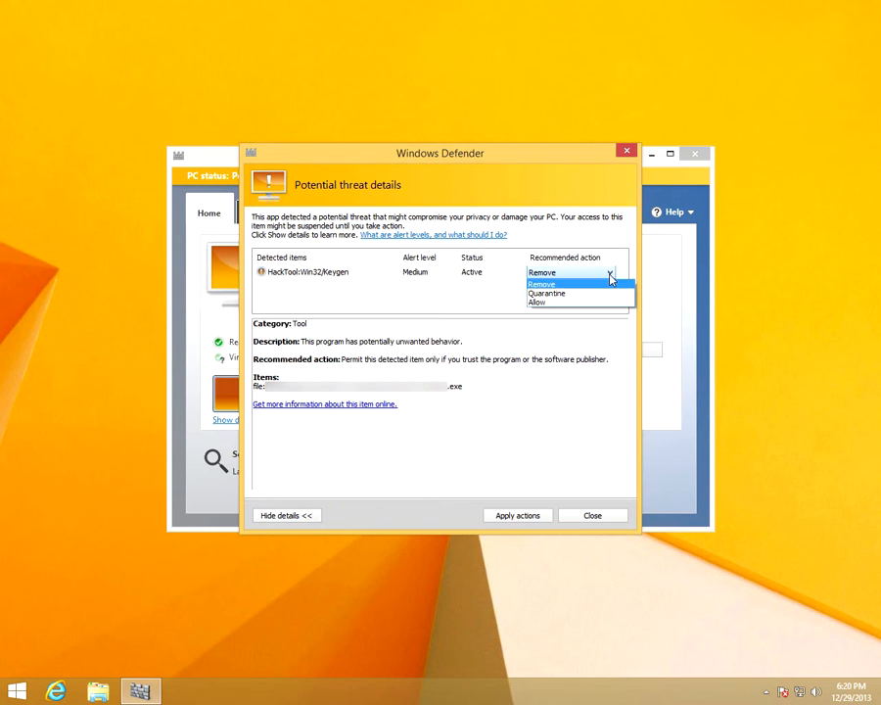
click(536, 301)
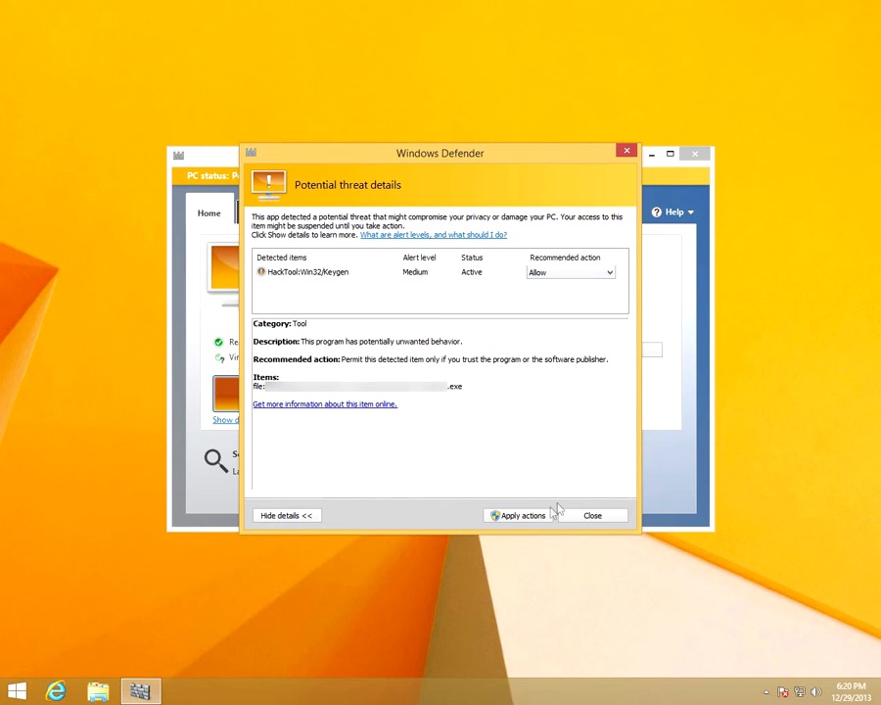
click(517, 515)
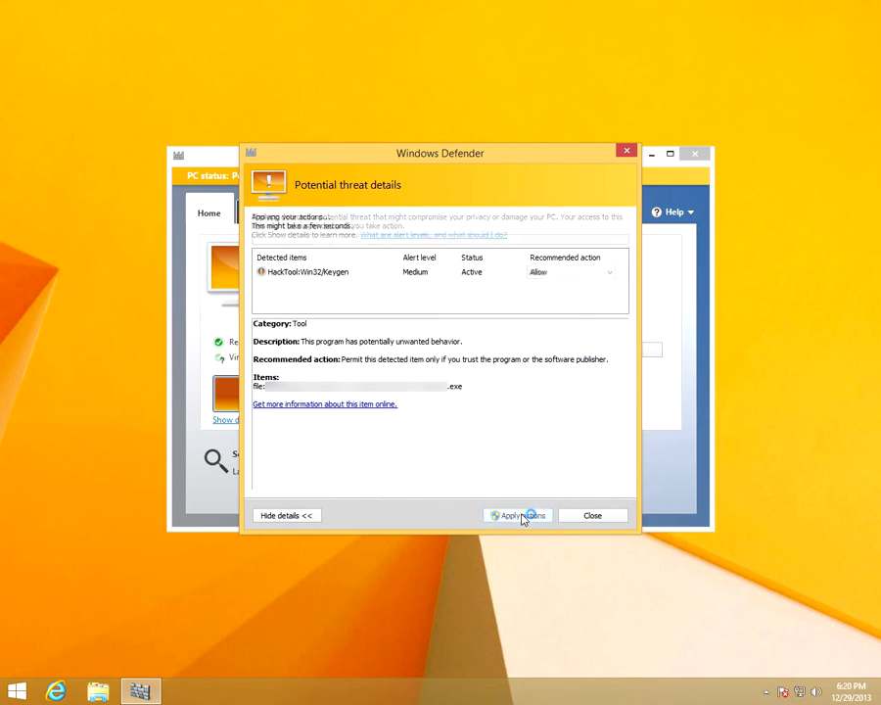
click(517, 514)
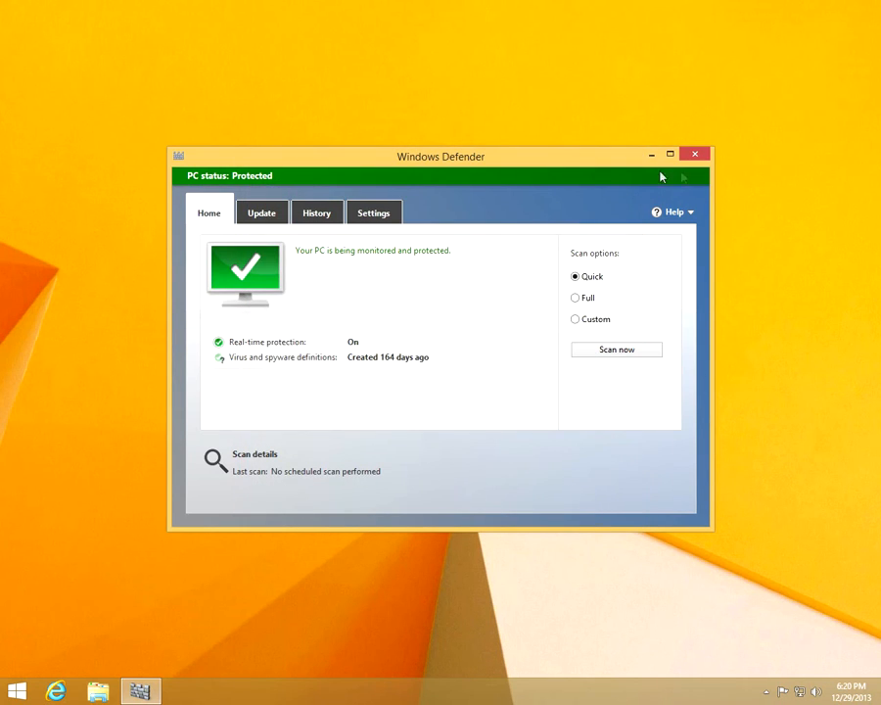
mouse_move(669, 152)
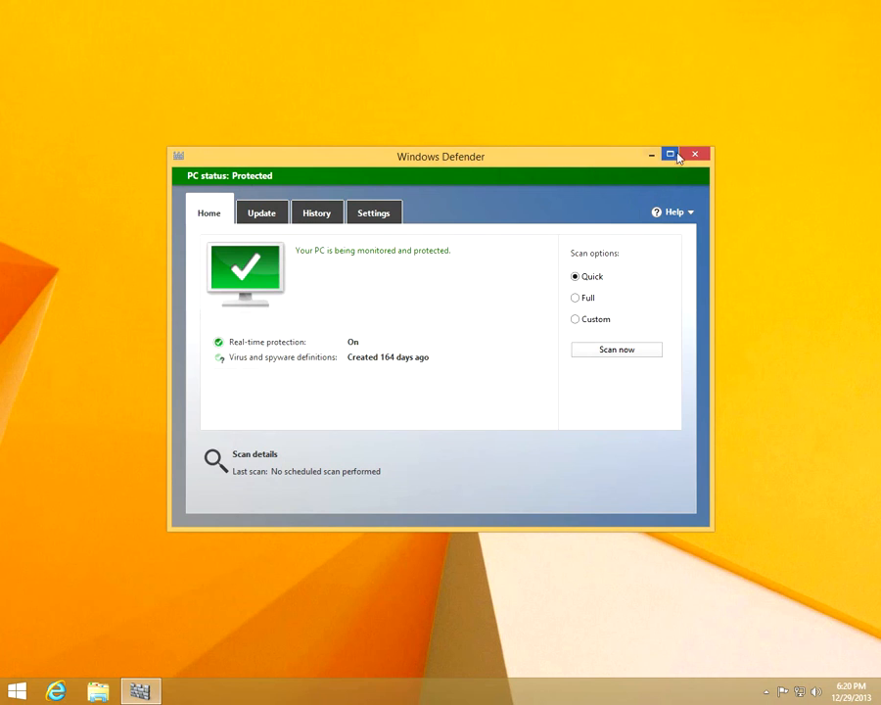
Close Windows Defender and check the remaining Action Center messages.
click(695, 155)
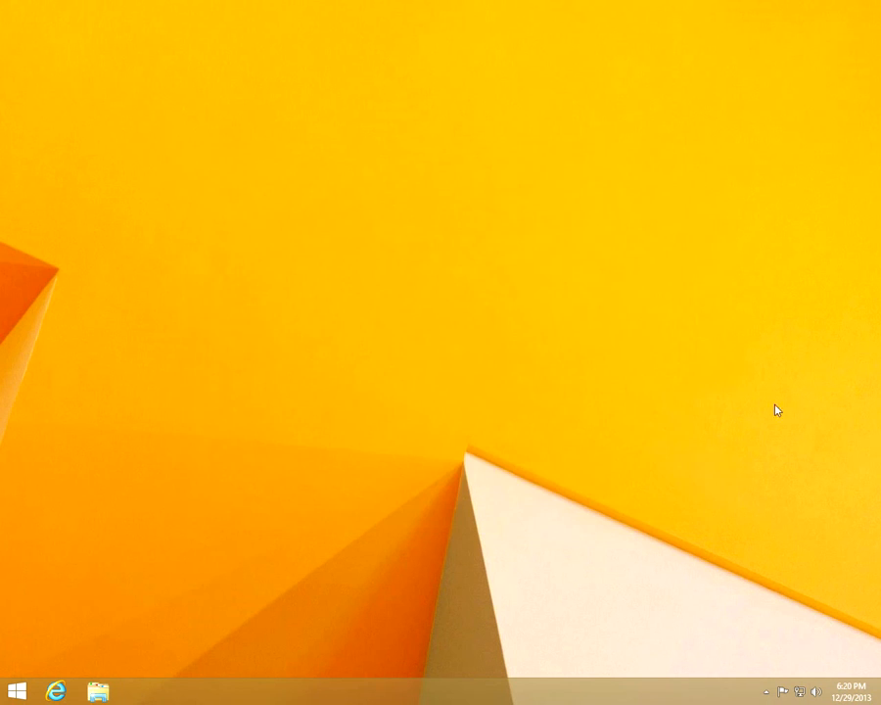
click(785, 693)
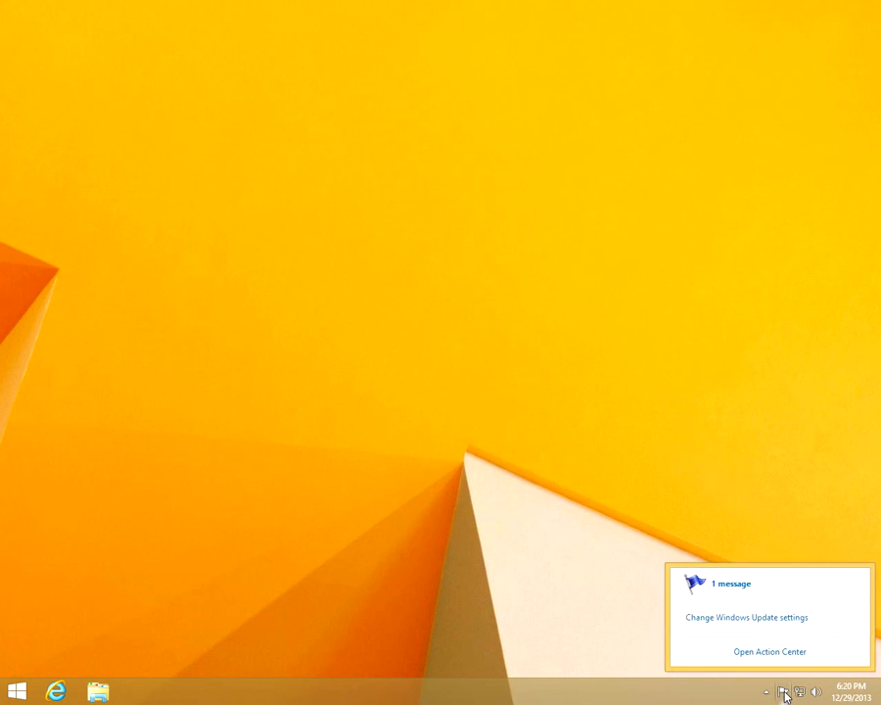